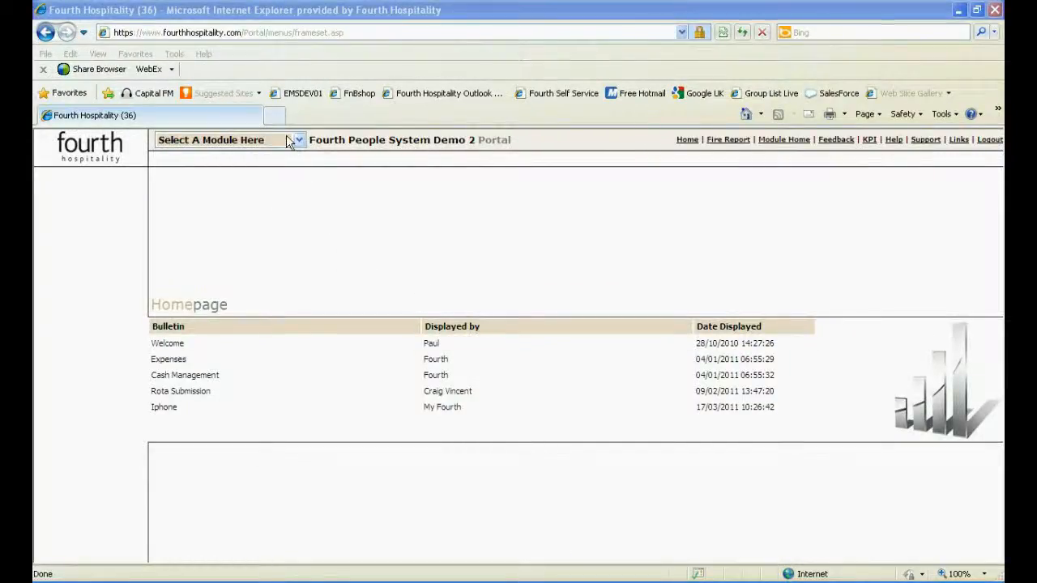
- Switch to the HR module and start a new employee record from Quick Links
{"action": "left_click", "coordinate": [230, 139]}
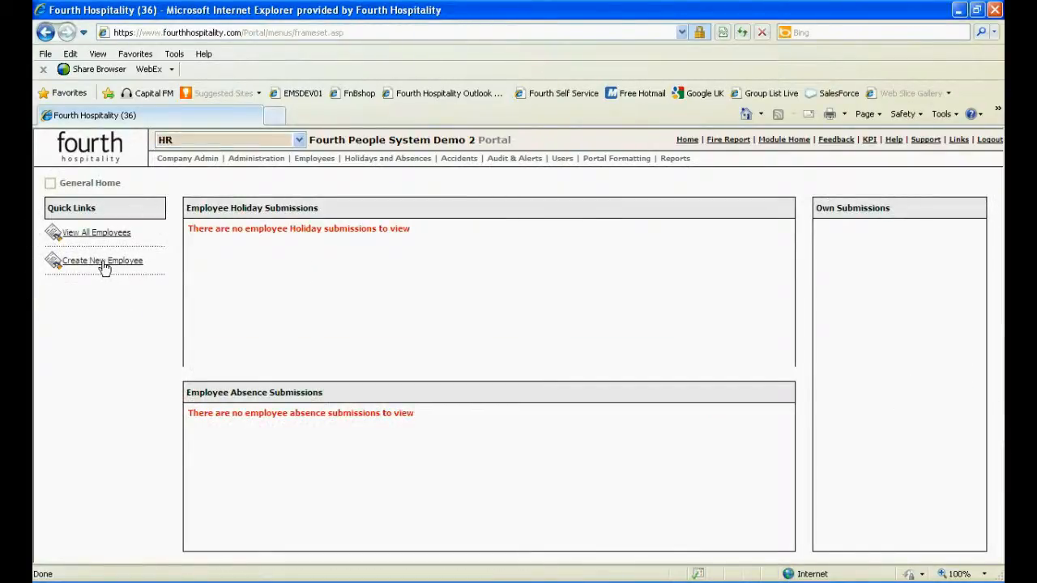
{"action": "left_click", "coordinate": [102, 259]}
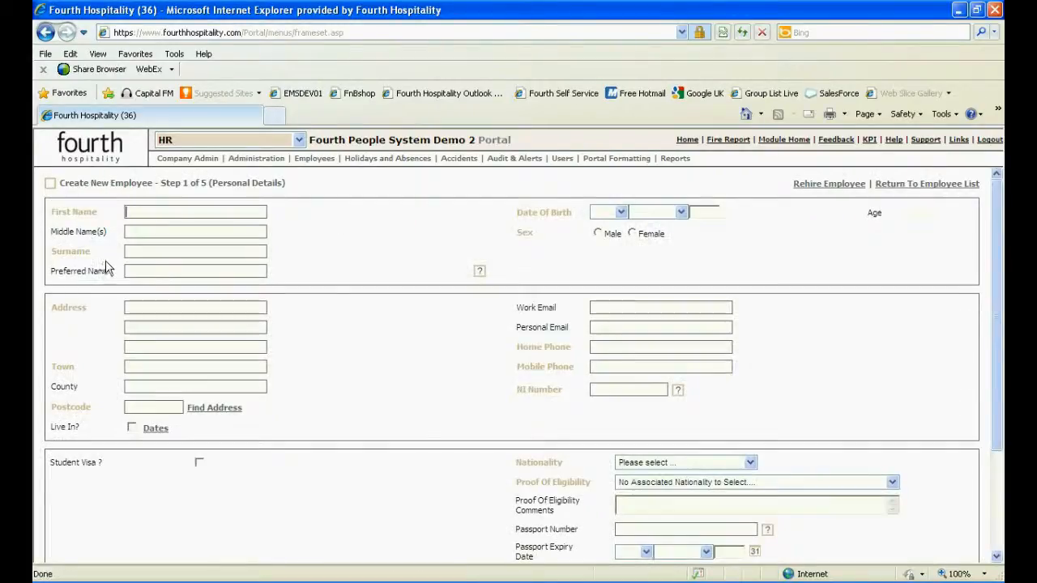
{"action": "mouse_move", "coordinate": [810, 193]}
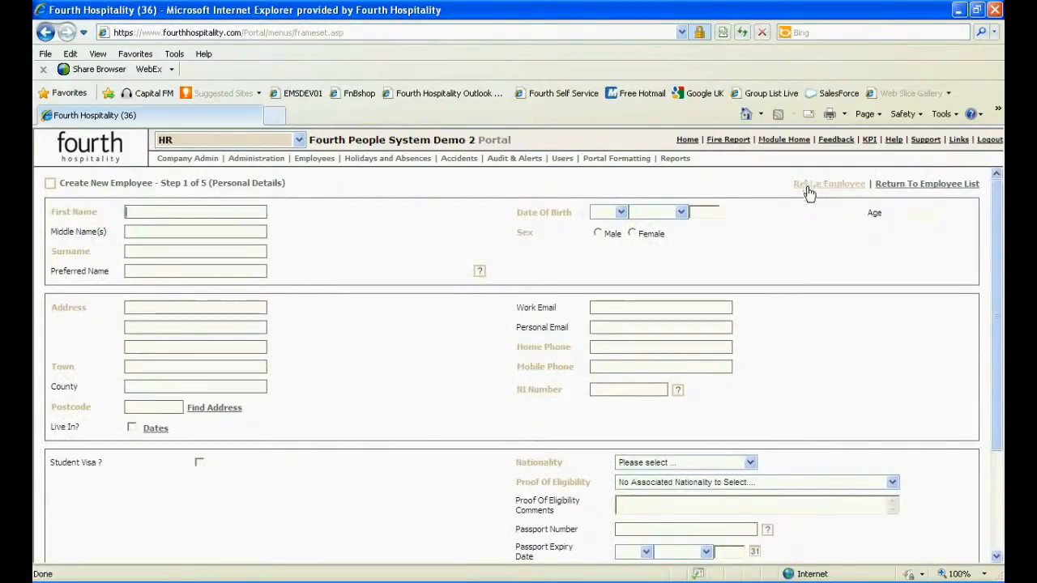
- Search former employees for surname 'heath' via the Rehire Employee option
{"action": "left_click", "coordinate": [927, 185]}
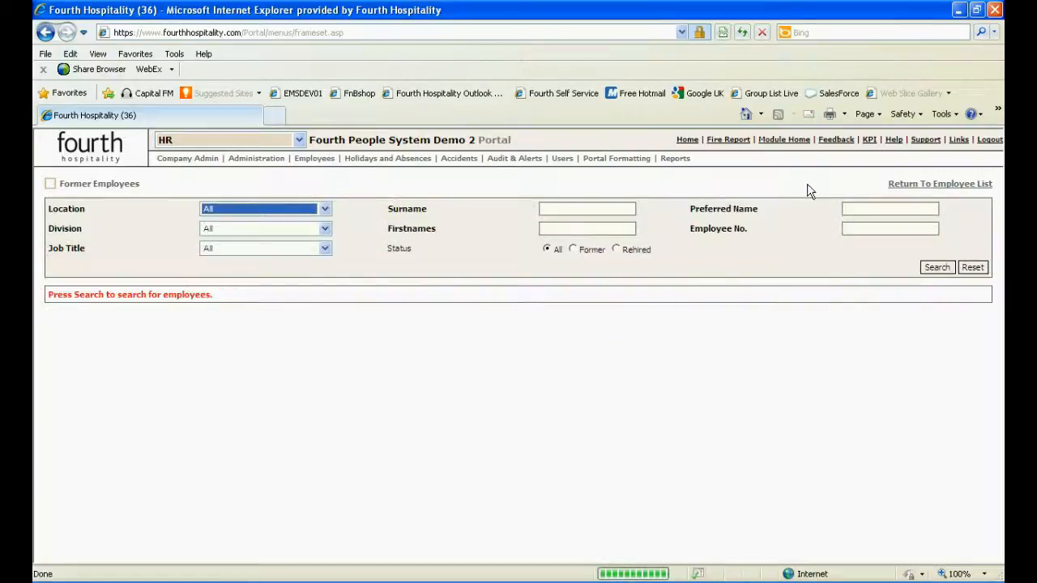
{"action": "mouse_move", "coordinate": [570, 256]}
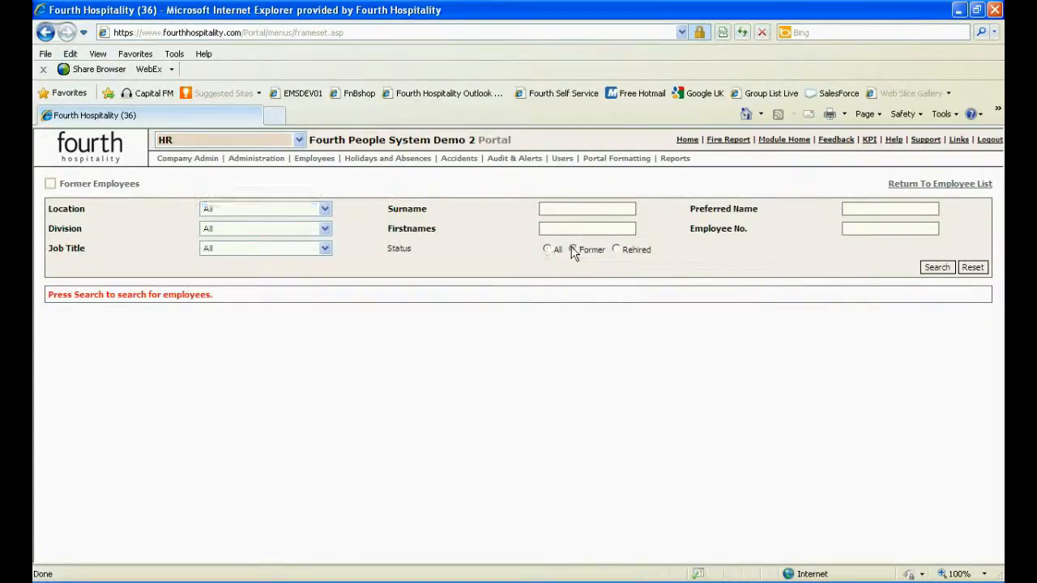
{"action": "left_click", "coordinate": [548, 250]}
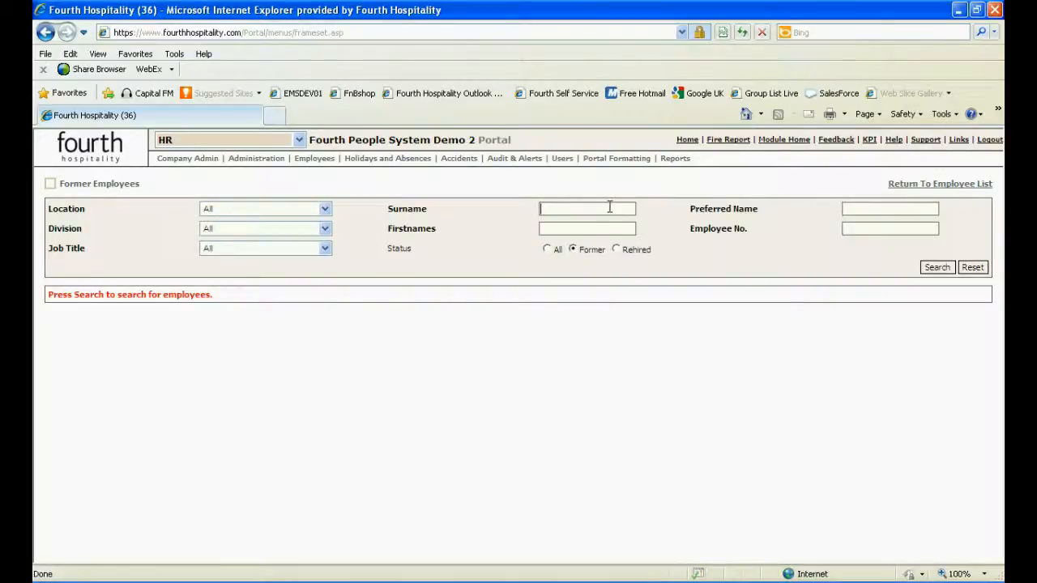
{"action": "type", "text": "heath"}
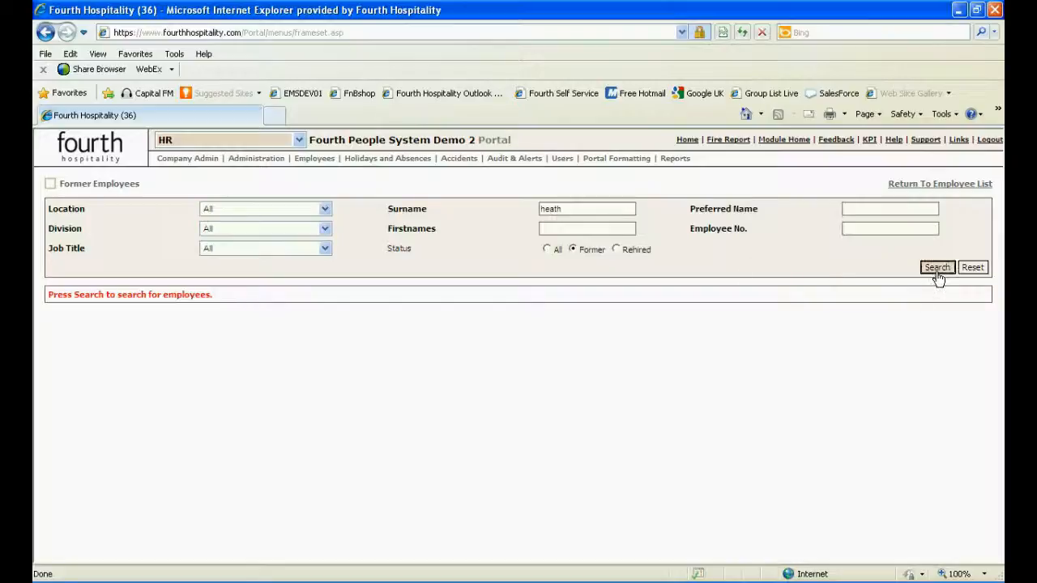
{"action": "left_click", "coordinate": [936, 267]}
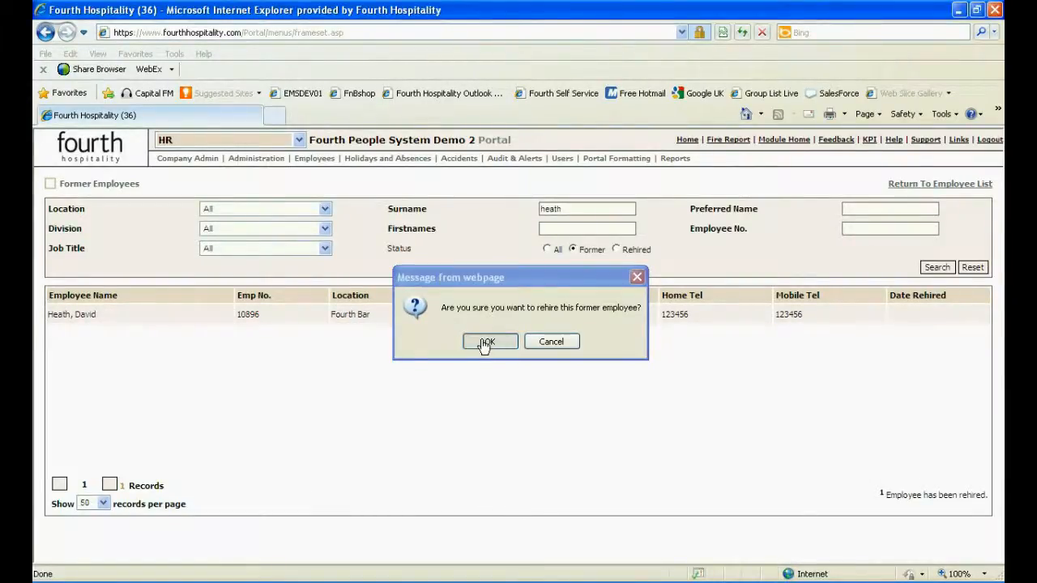
{"action": "left_click", "coordinate": [486, 340]}
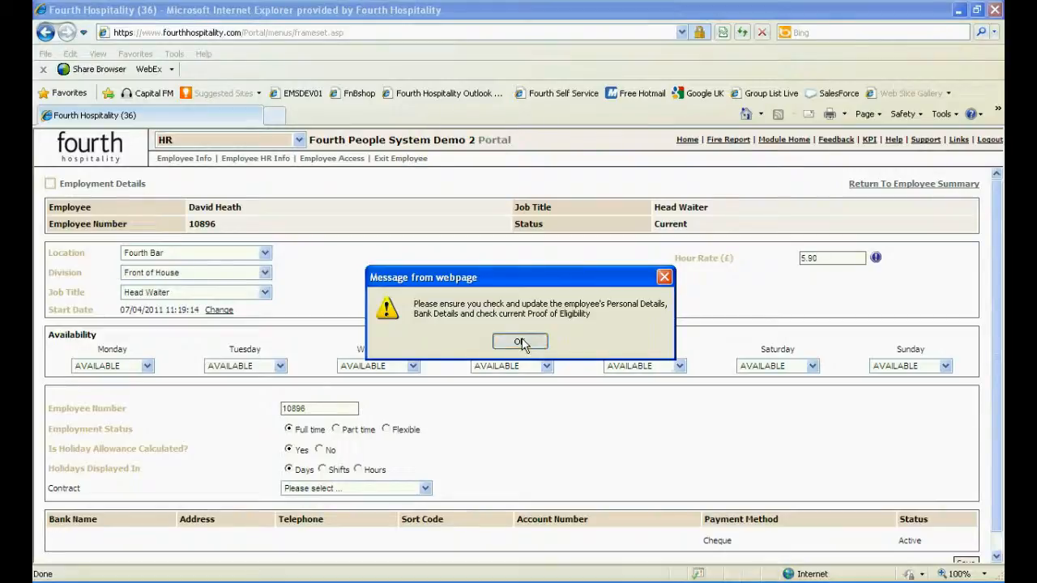
{"action": "left_click", "coordinate": [519, 340]}
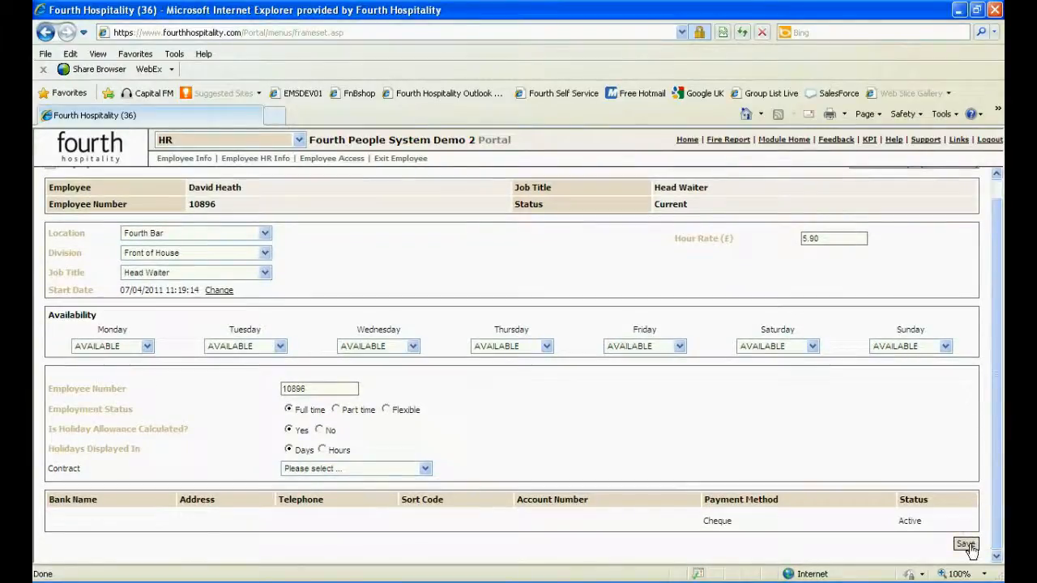
{"action": "left_click", "coordinate": [965, 544]}
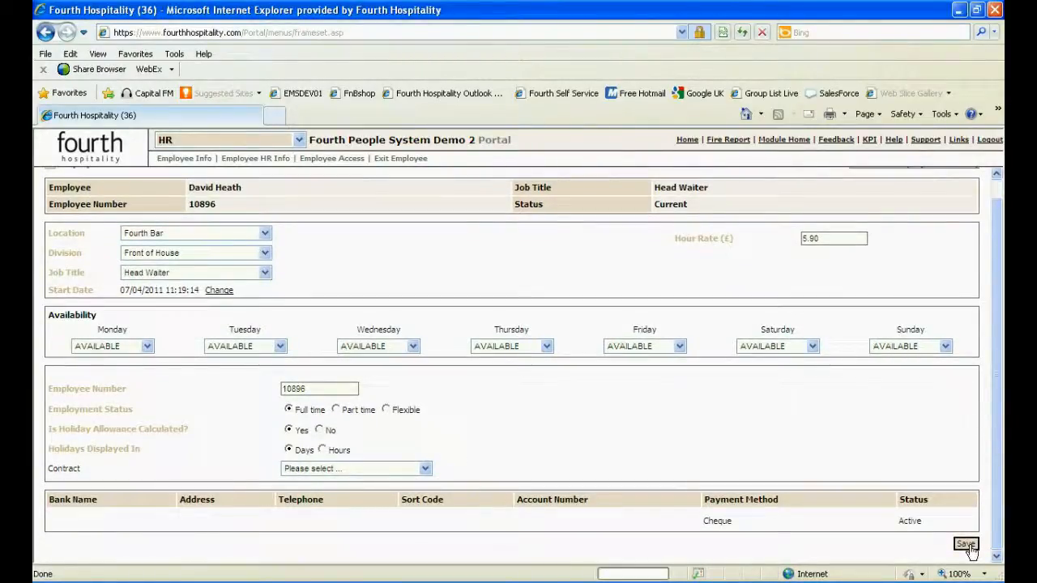